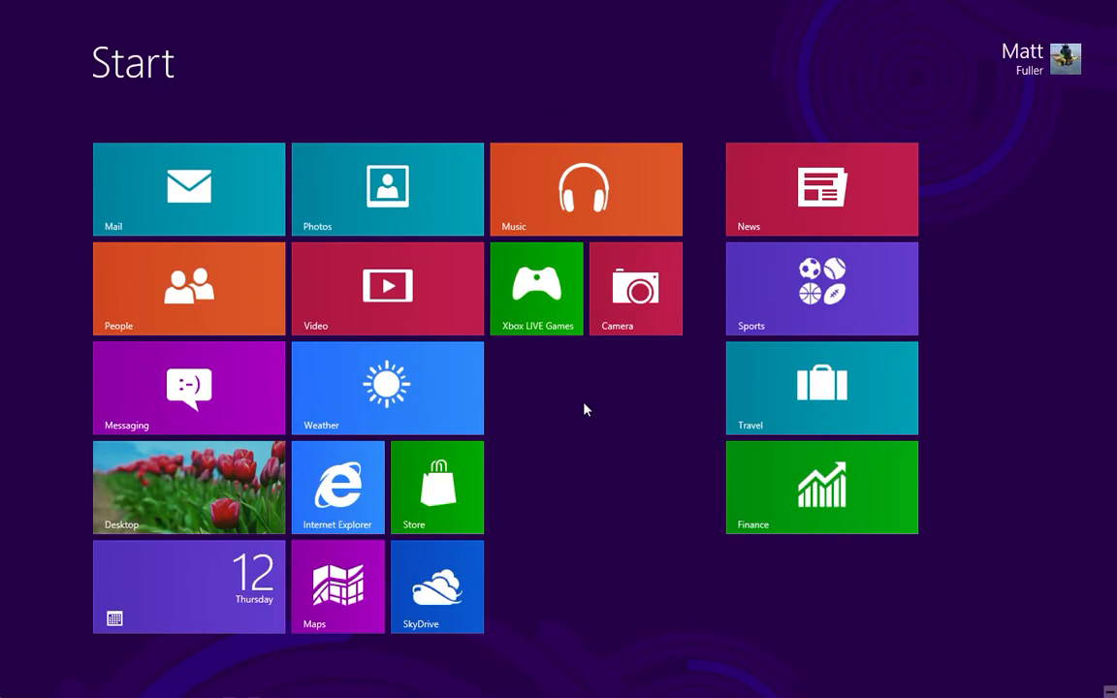
mouse_move(608, 404)
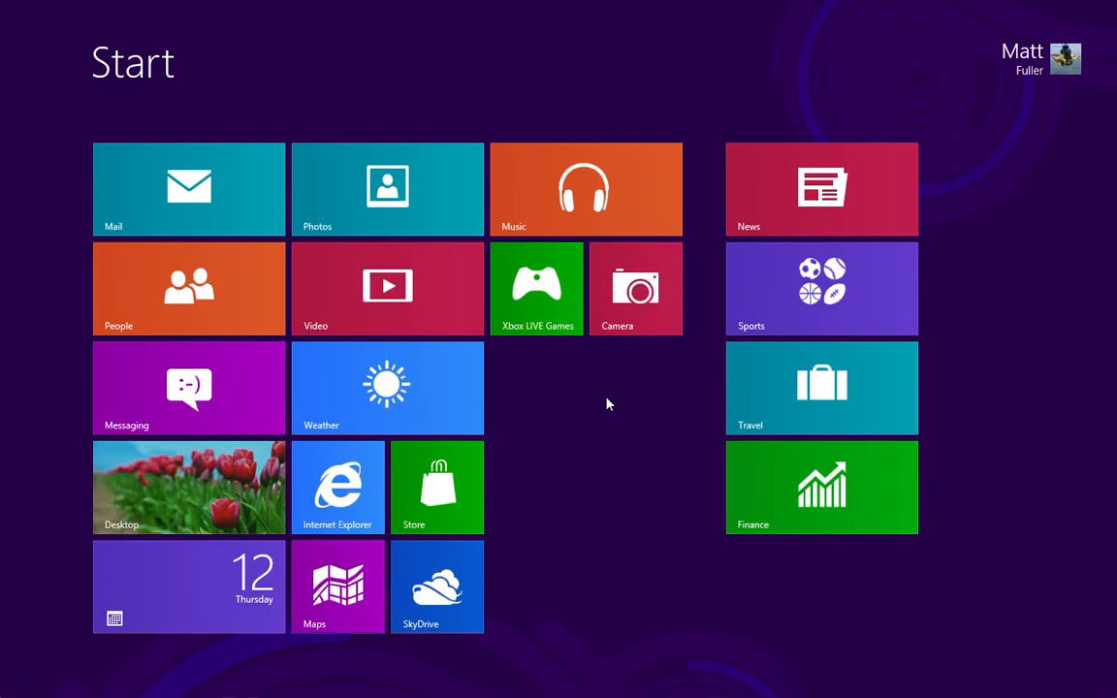
- Switch to the desktop, return to Start, and launch the News app
click(188, 487)
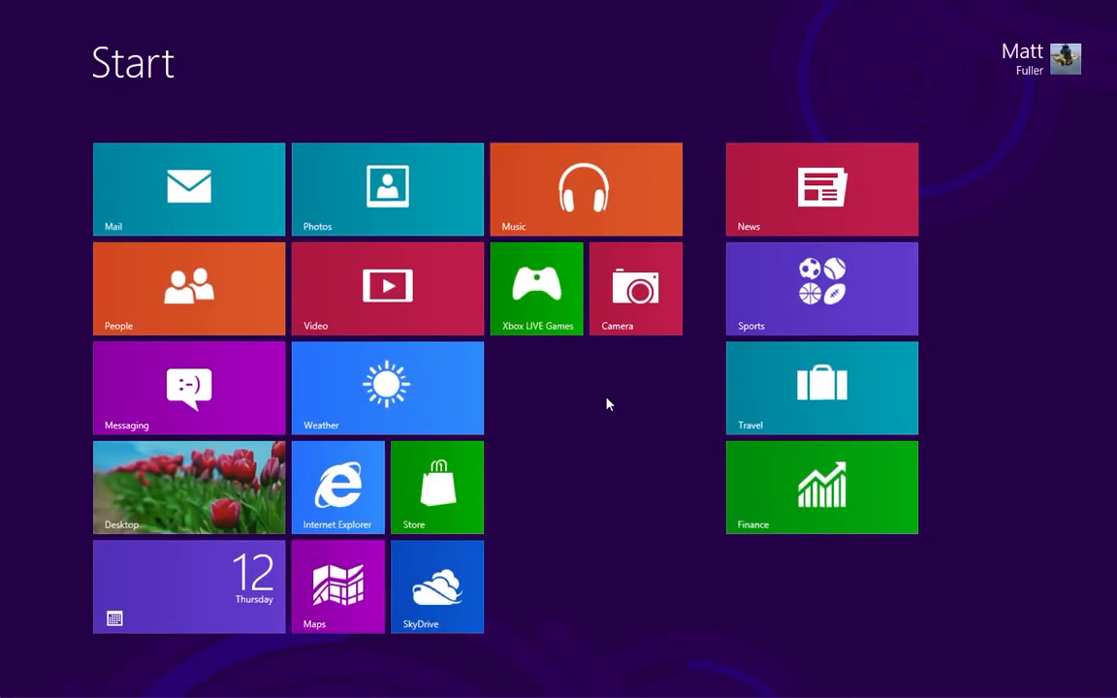
click(188, 487)
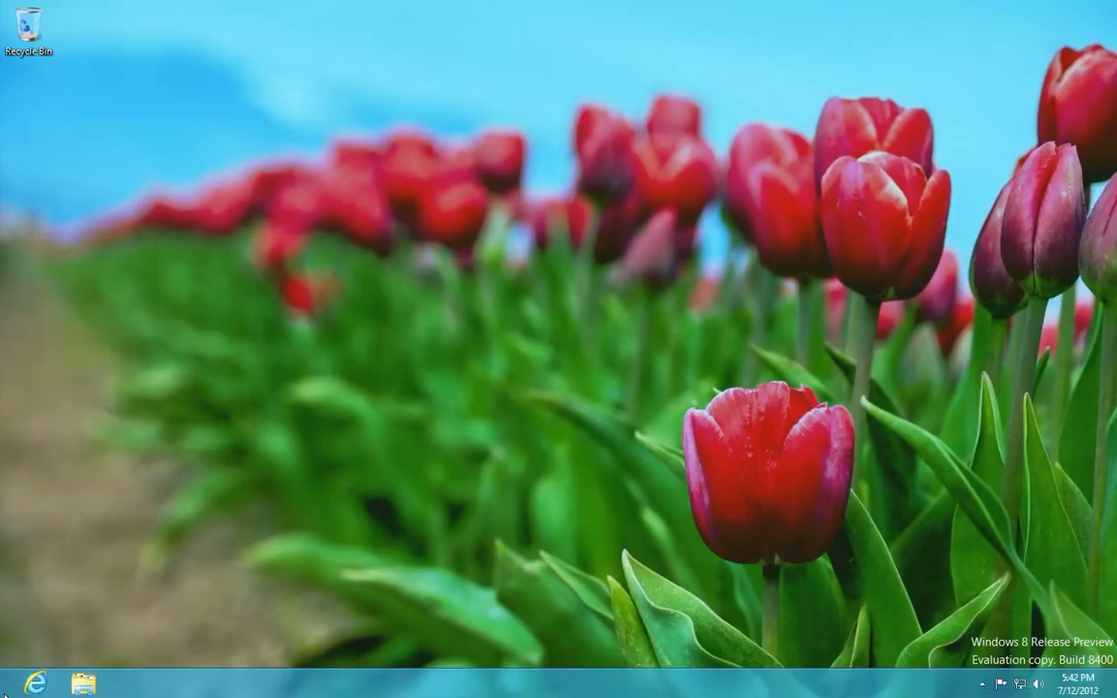
key(Super)
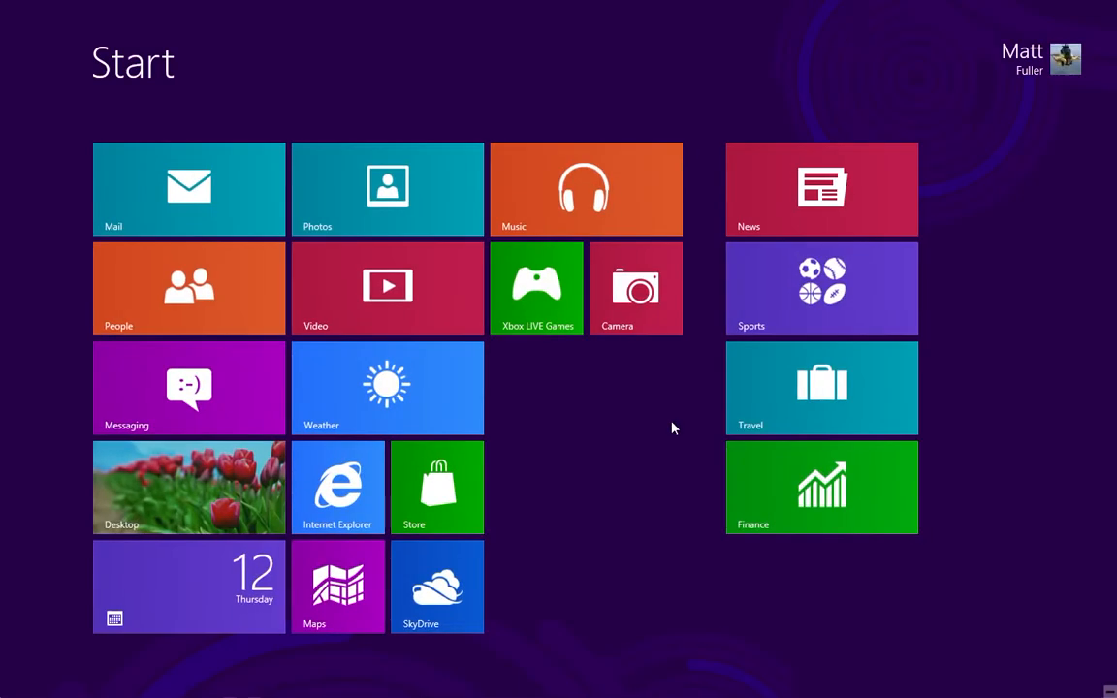
mouse_move(628, 400)
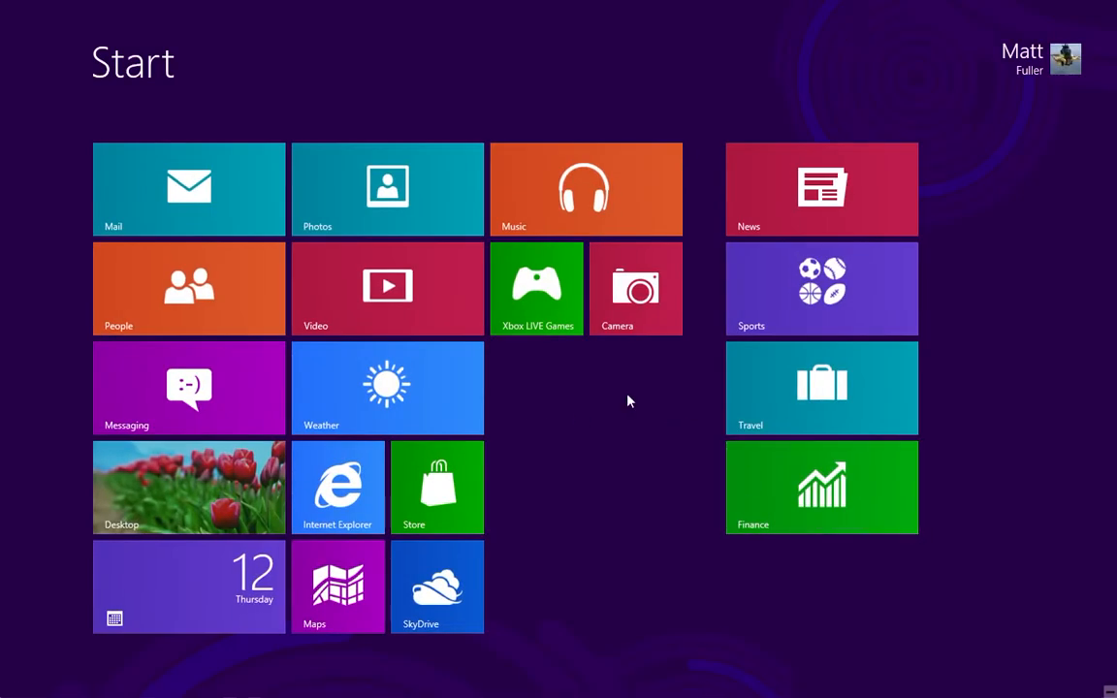
mouse_move(763, 212)
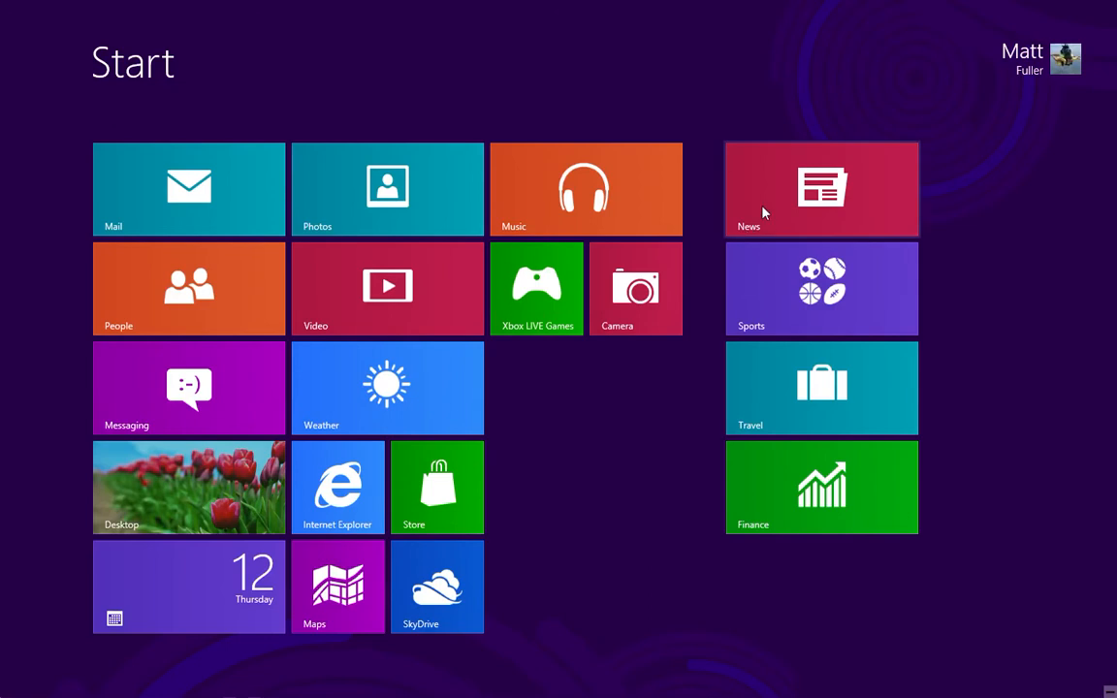
right_click(821, 189)
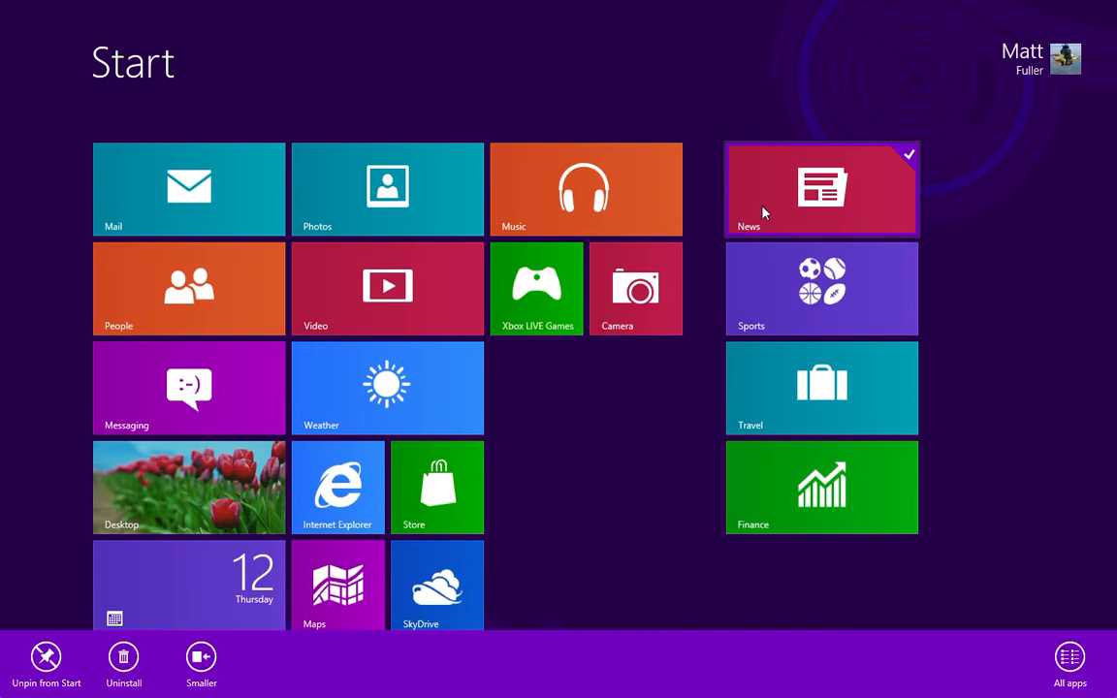
click(821, 188)
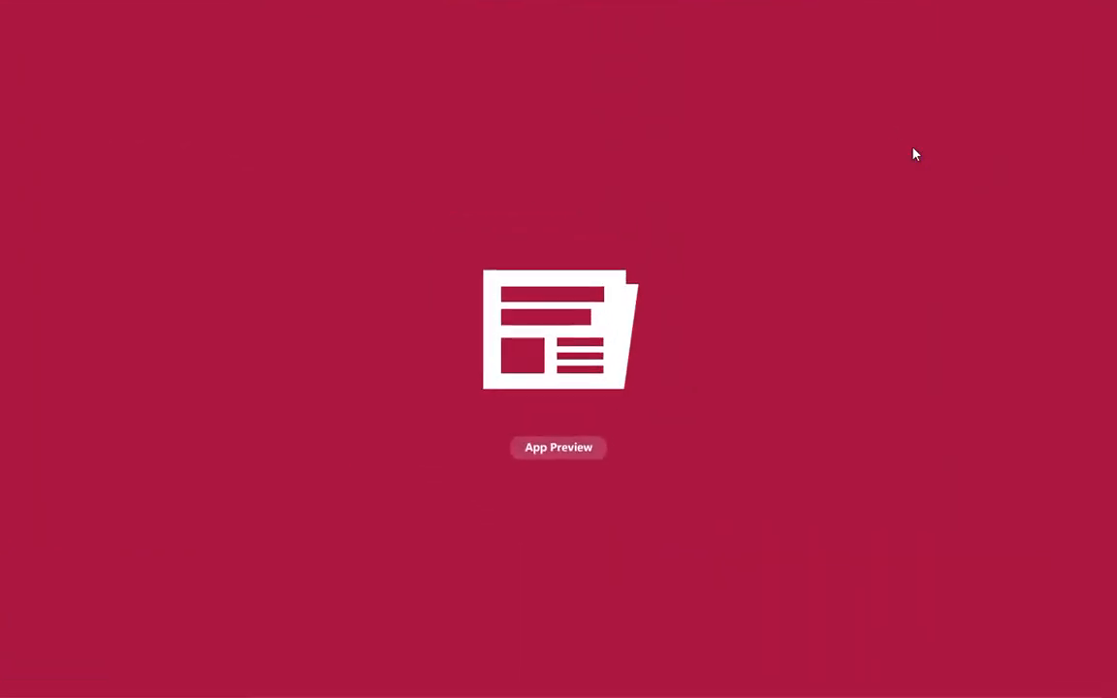
mouse_move(747, 438)
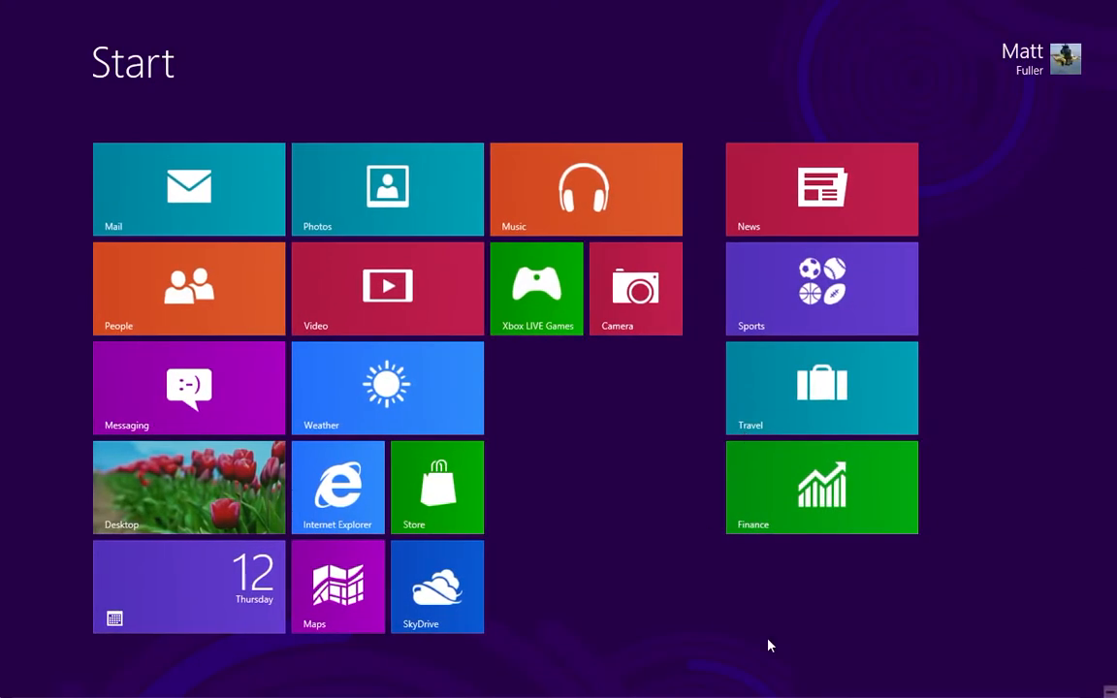
mouse_move(610, 462)
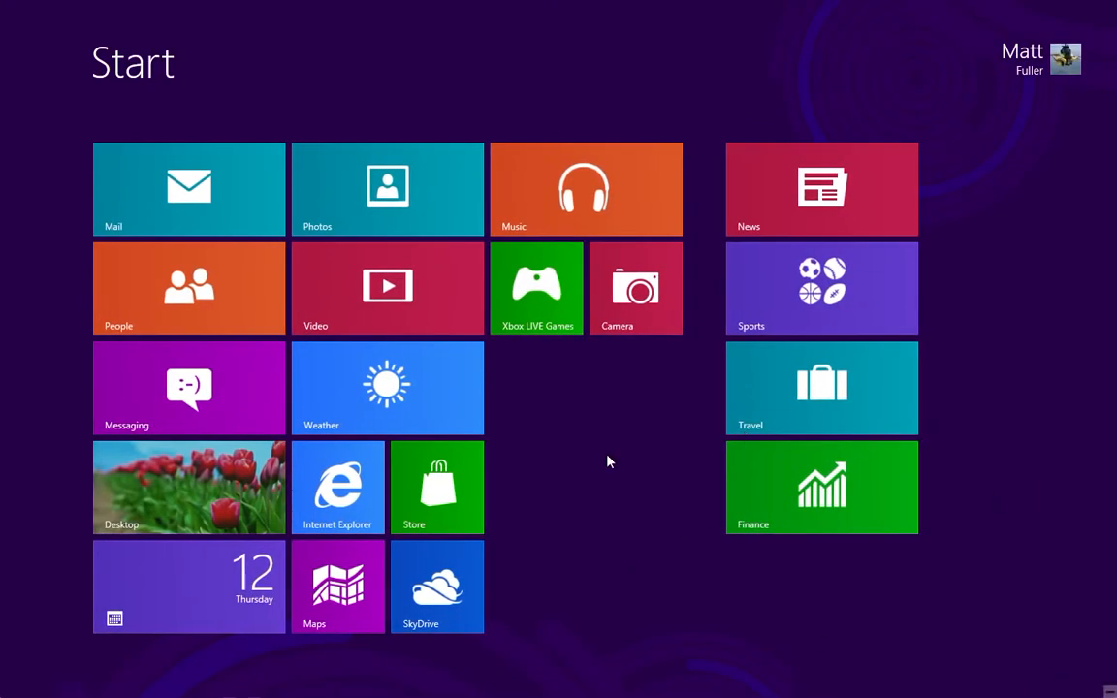
- Open the All apps list and select Calculator to show its options
right_click(609, 462)
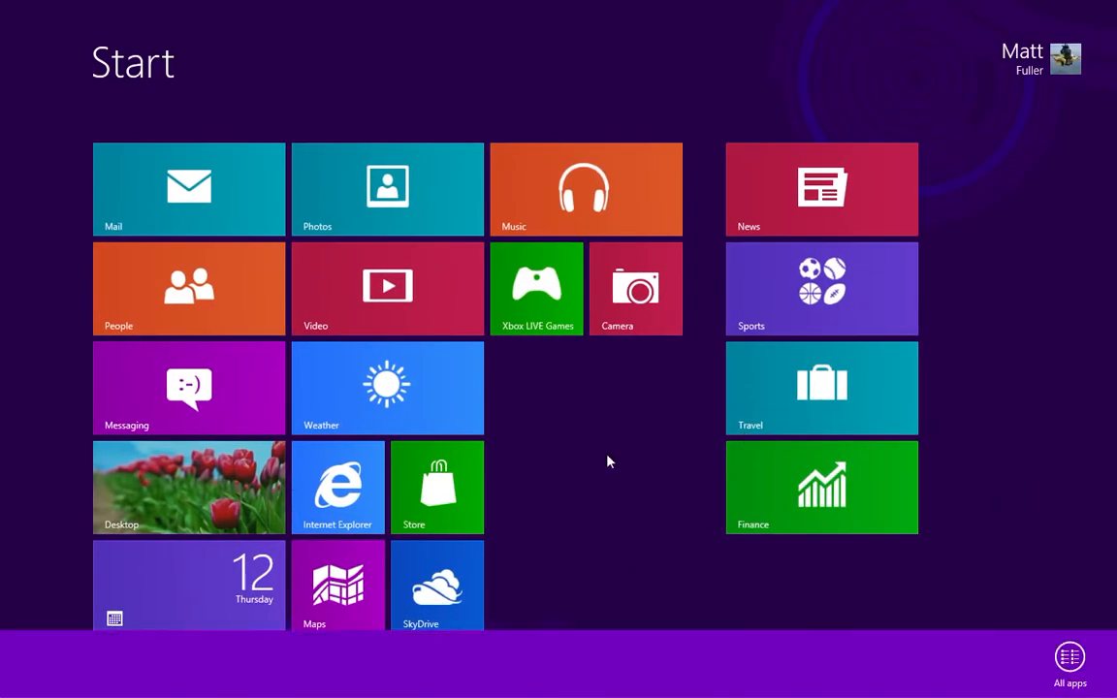
click(1070, 657)
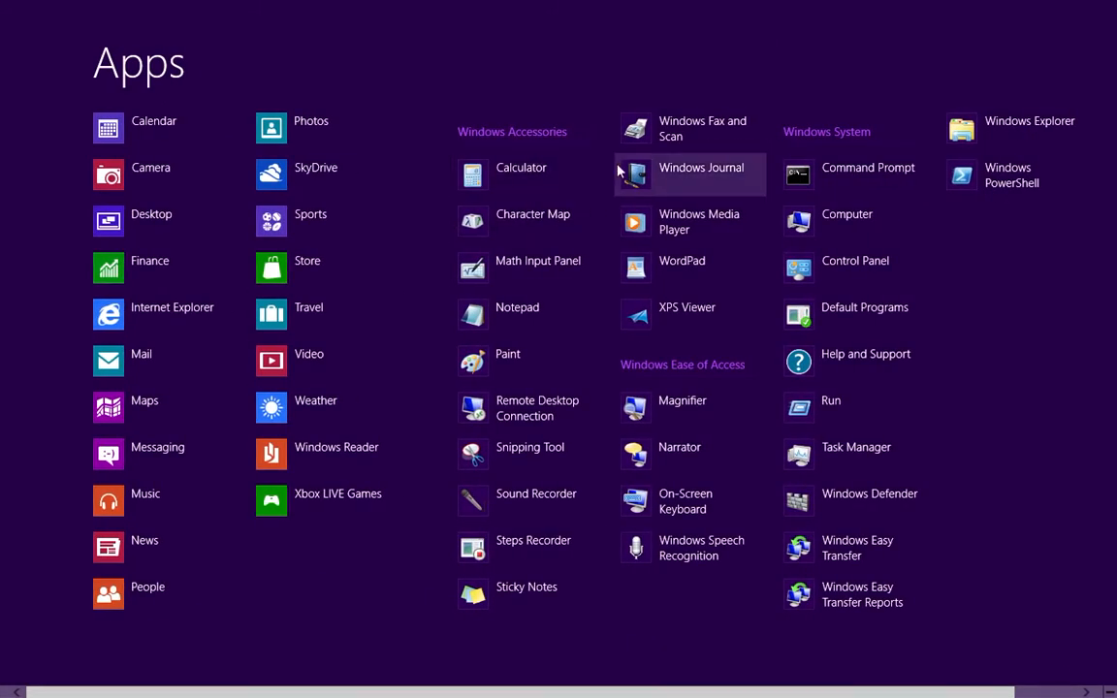
mouse_move(521, 174)
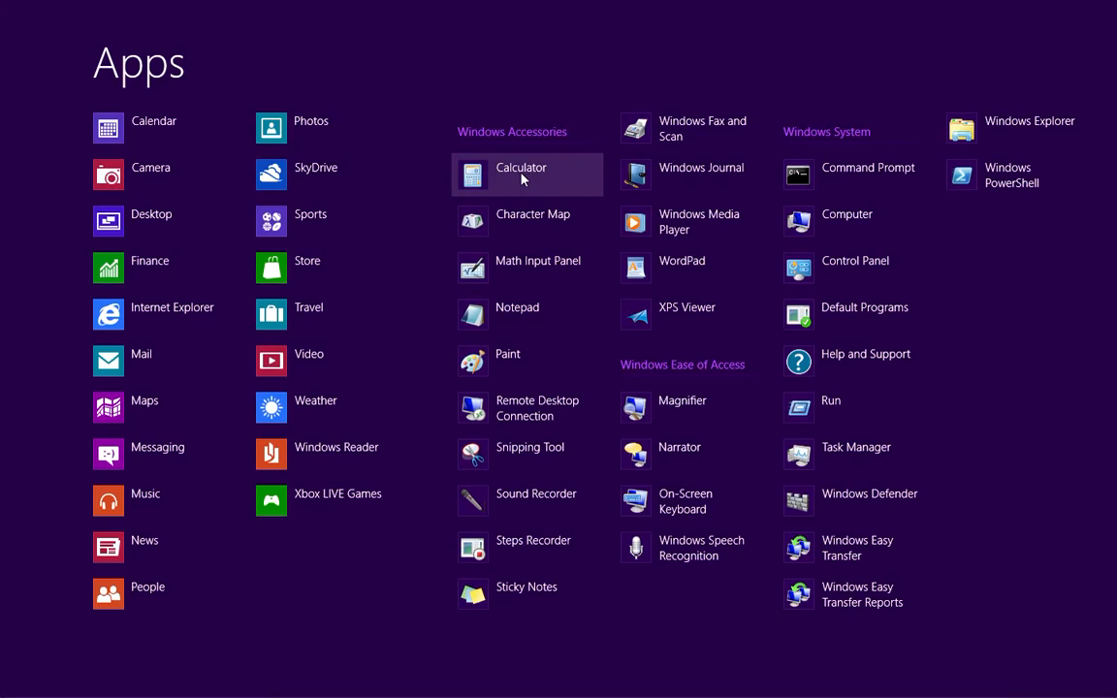
right_click(521, 174)
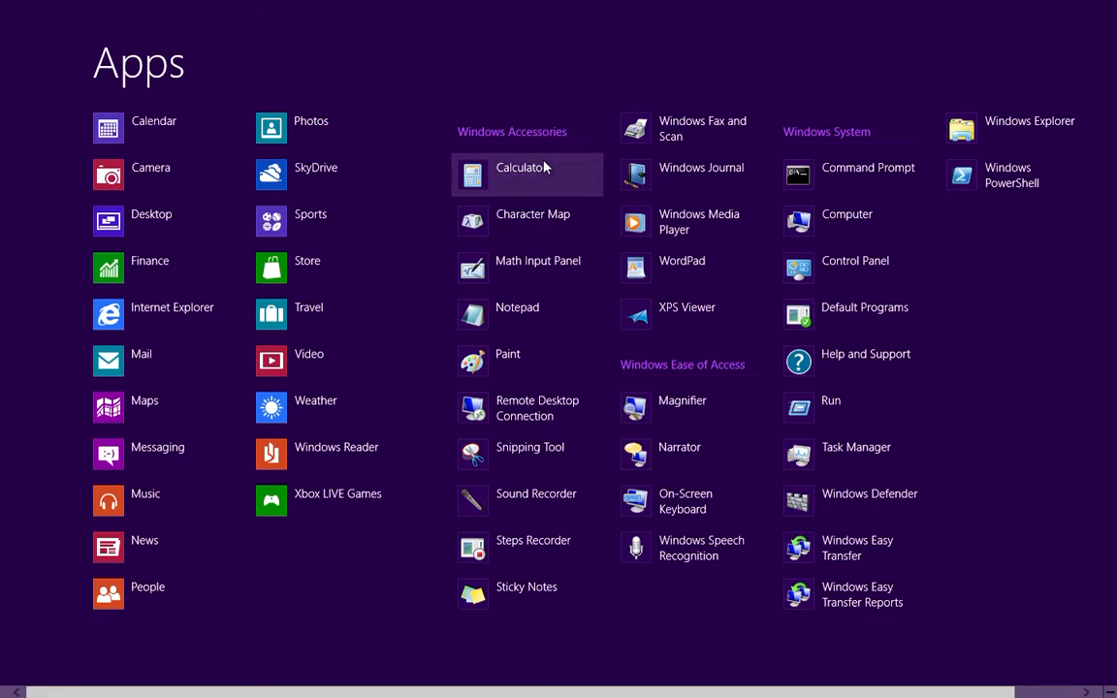
right_click(521, 167)
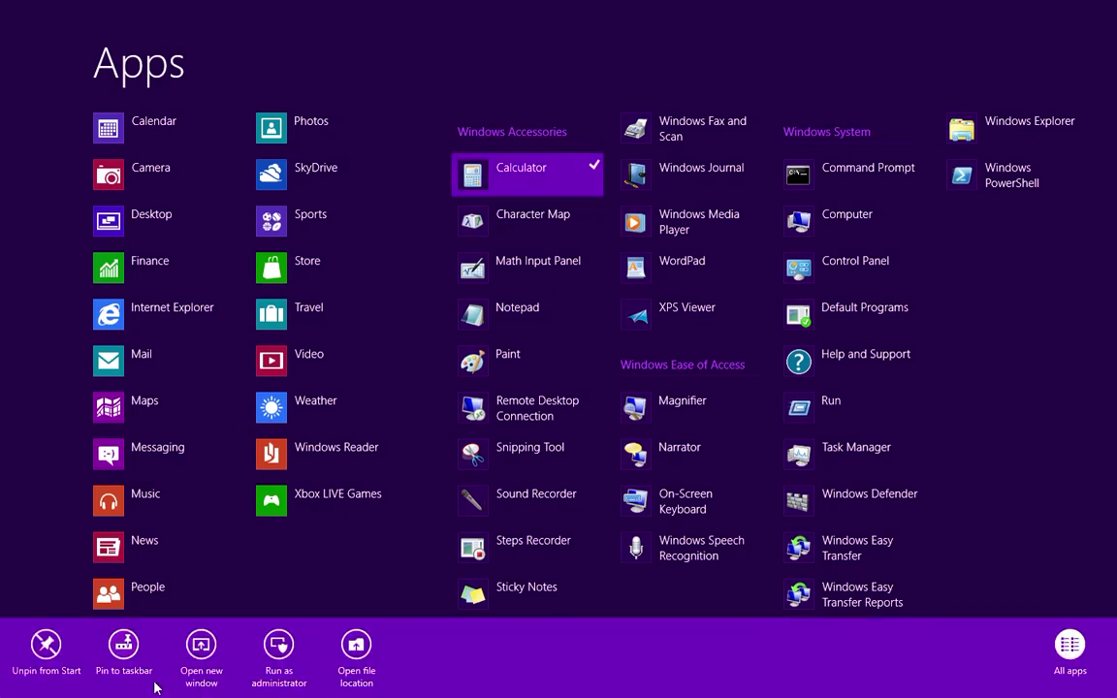
mouse_move(123, 643)
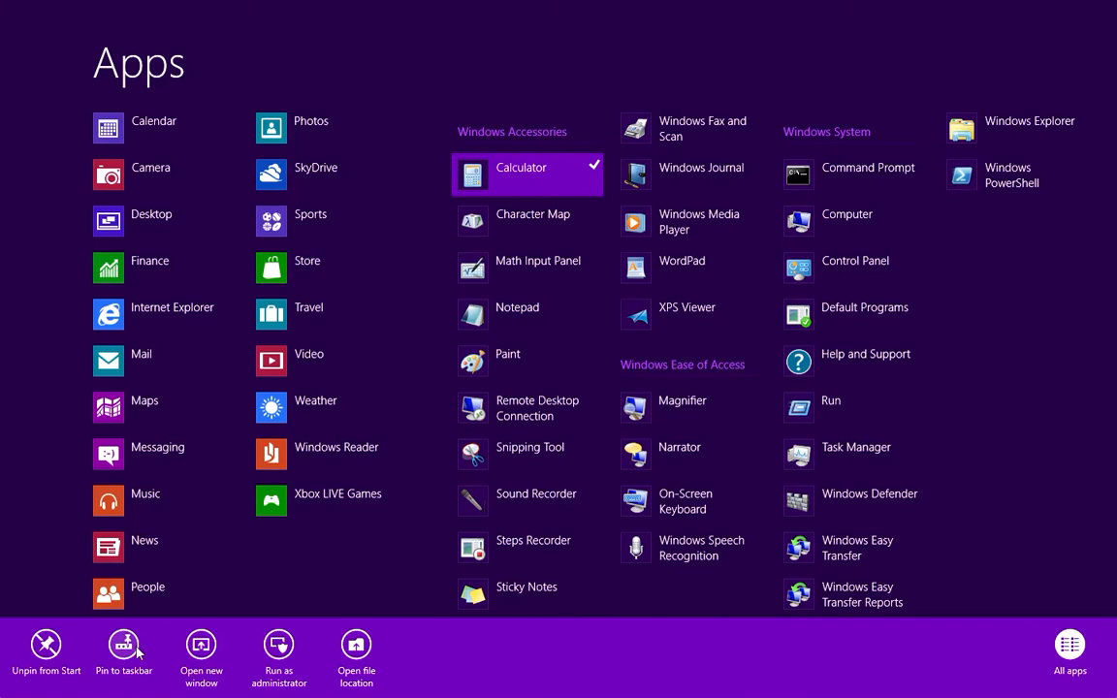
mouse_move(413, 662)
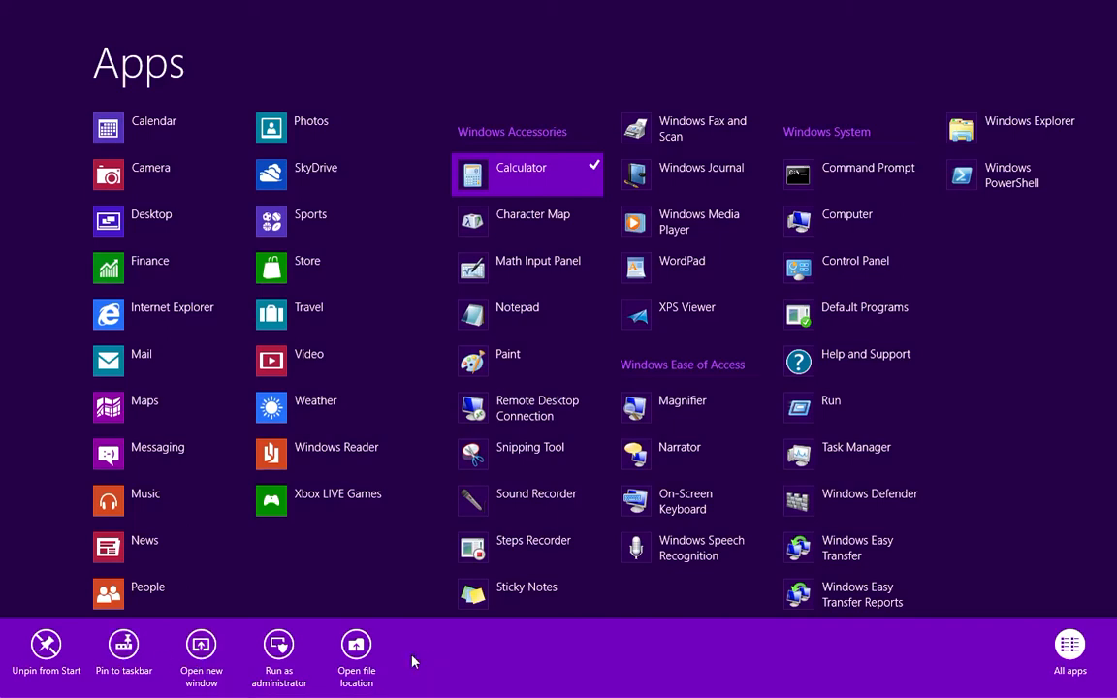
mouse_move(1061, 551)
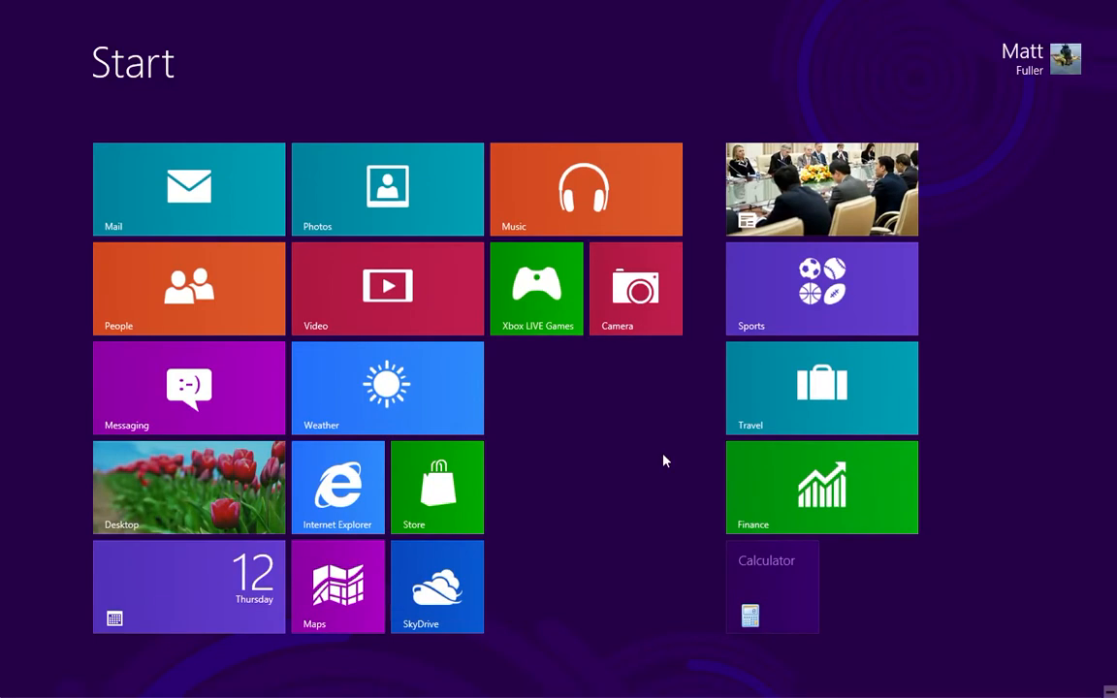
mouse_move(852, 599)
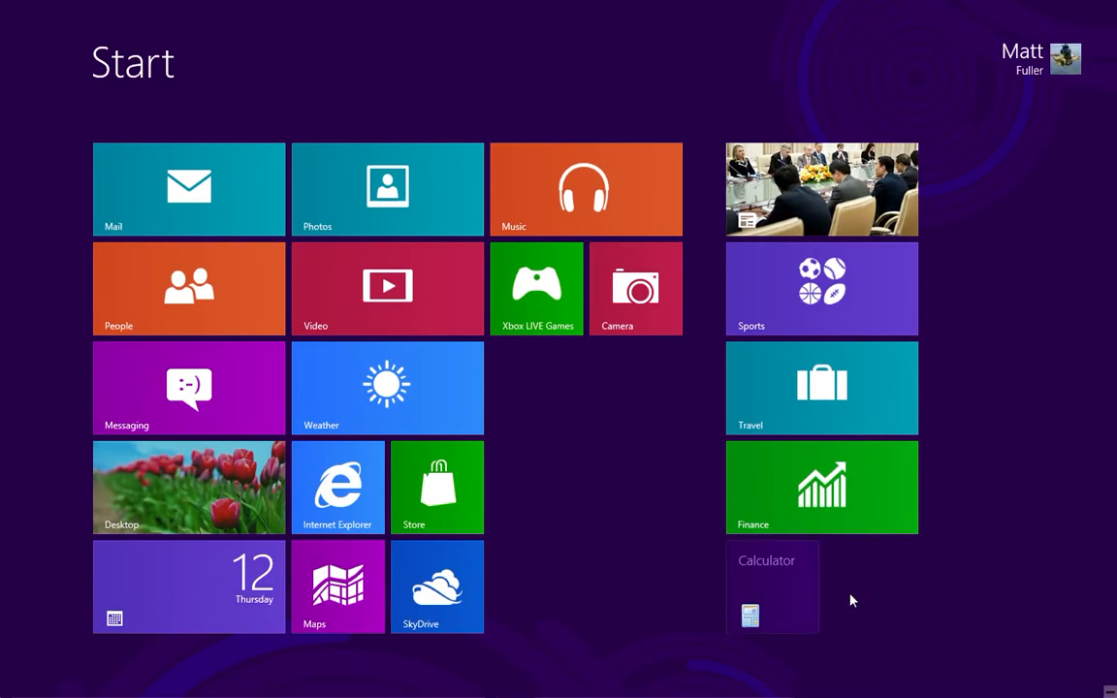
mouse_move(771, 576)
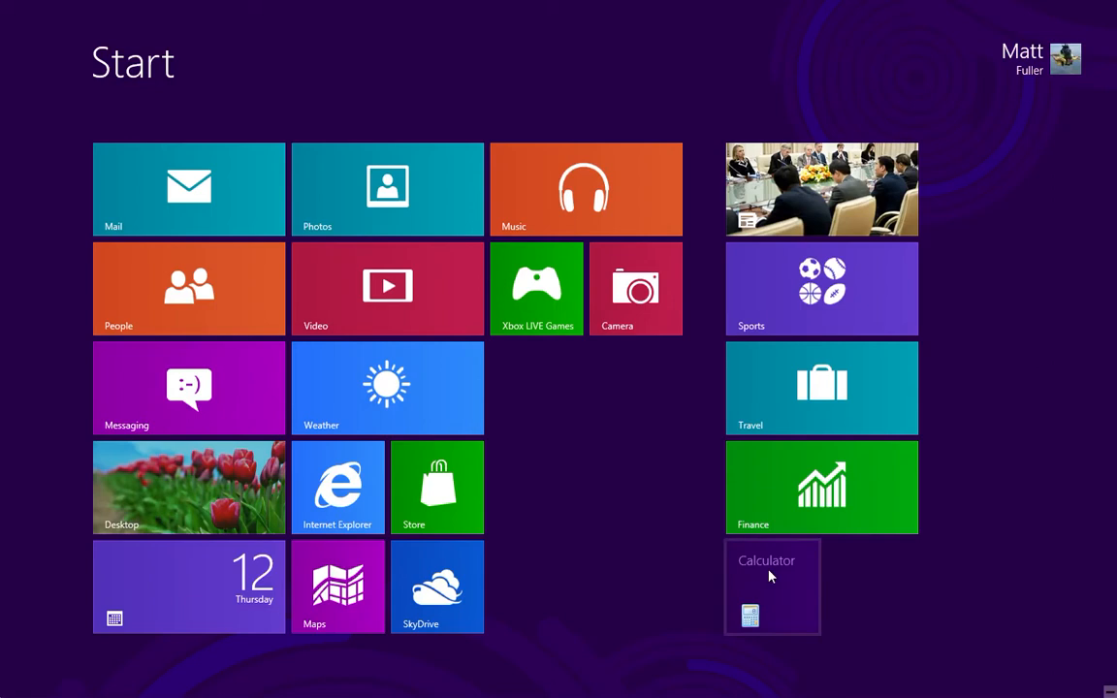
- Unpin the Calculator tile, then the Sports tile, from the Start screen
right_click(773, 586)
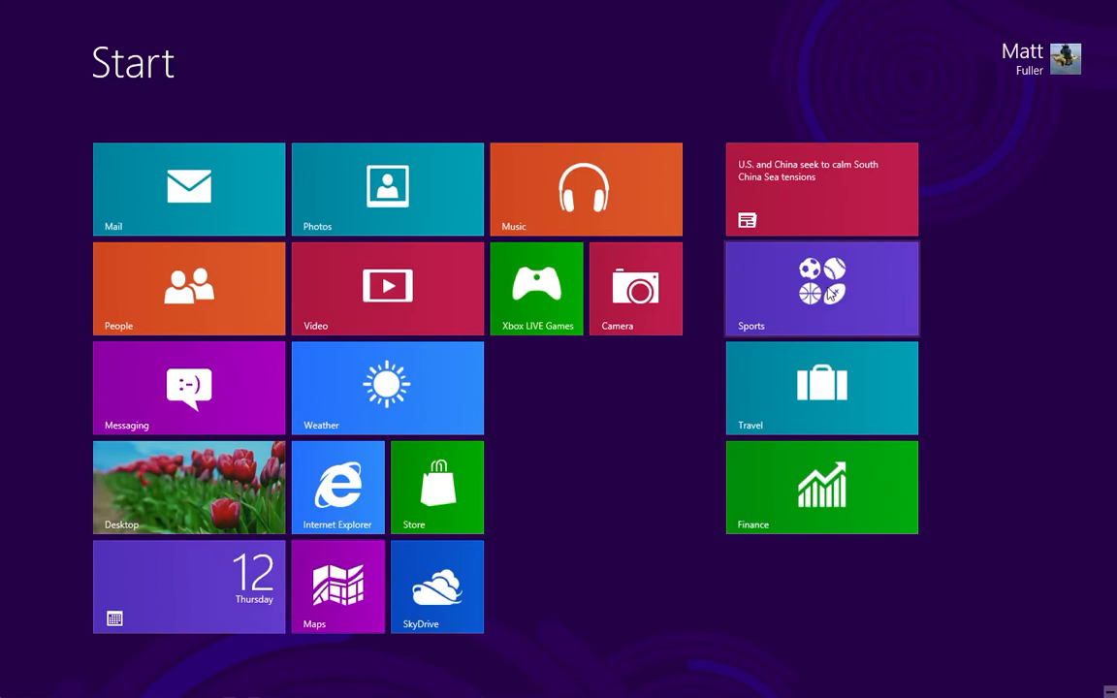
right_click(822, 288)
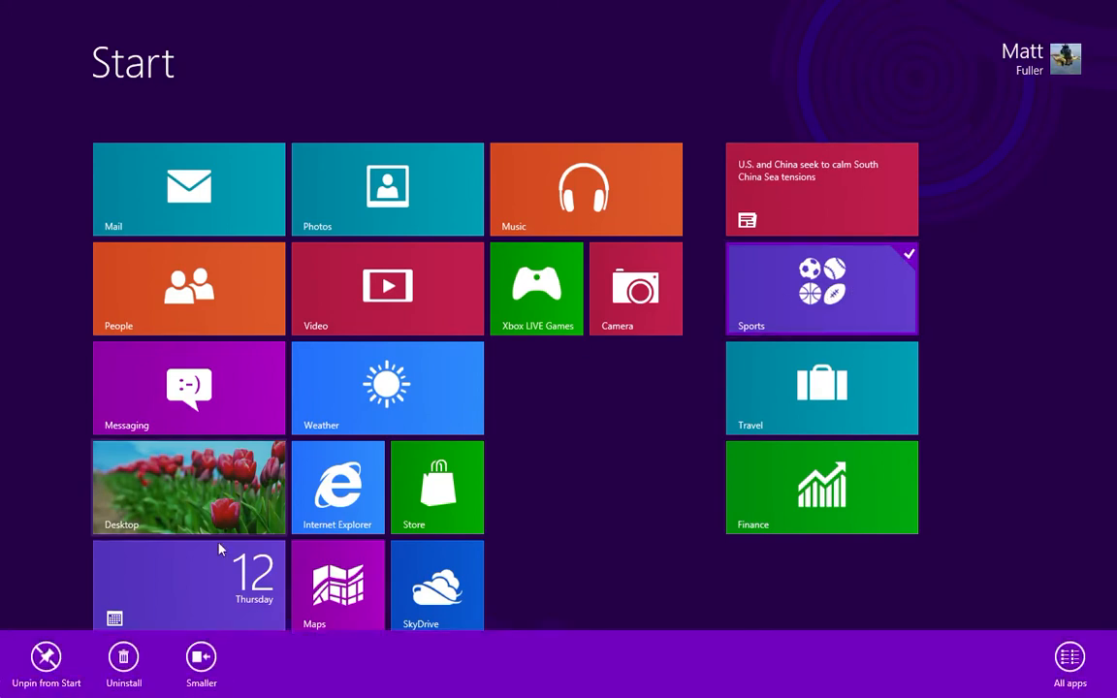
click(46, 657)
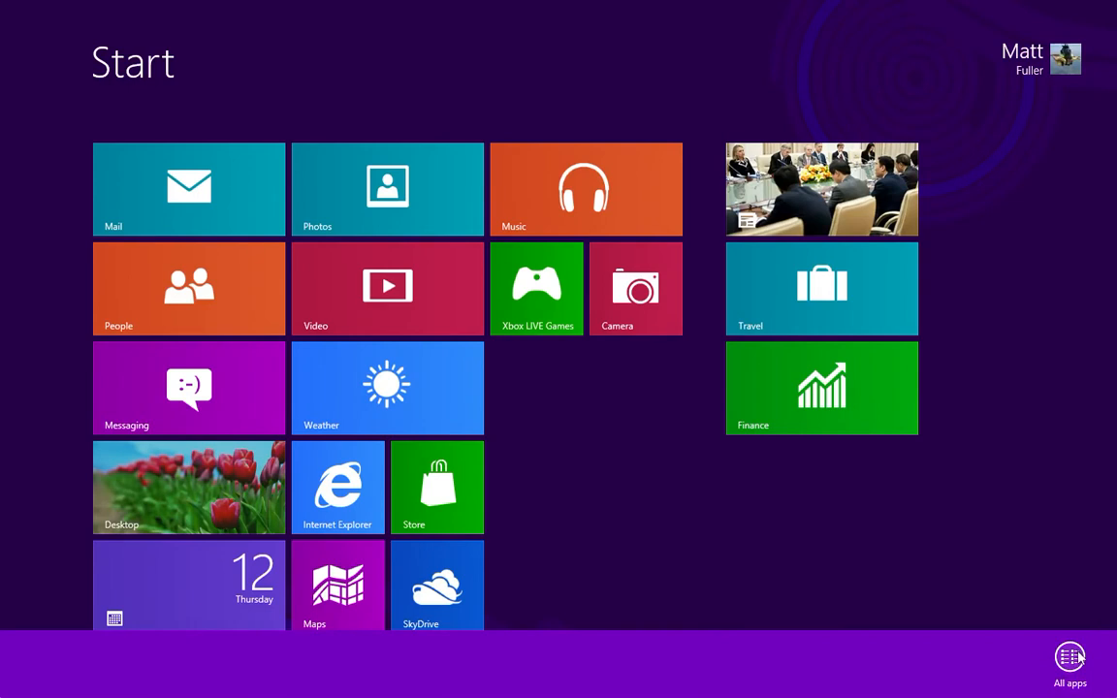
- Open the All apps list showing Sports and Calculator
click(1070, 662)
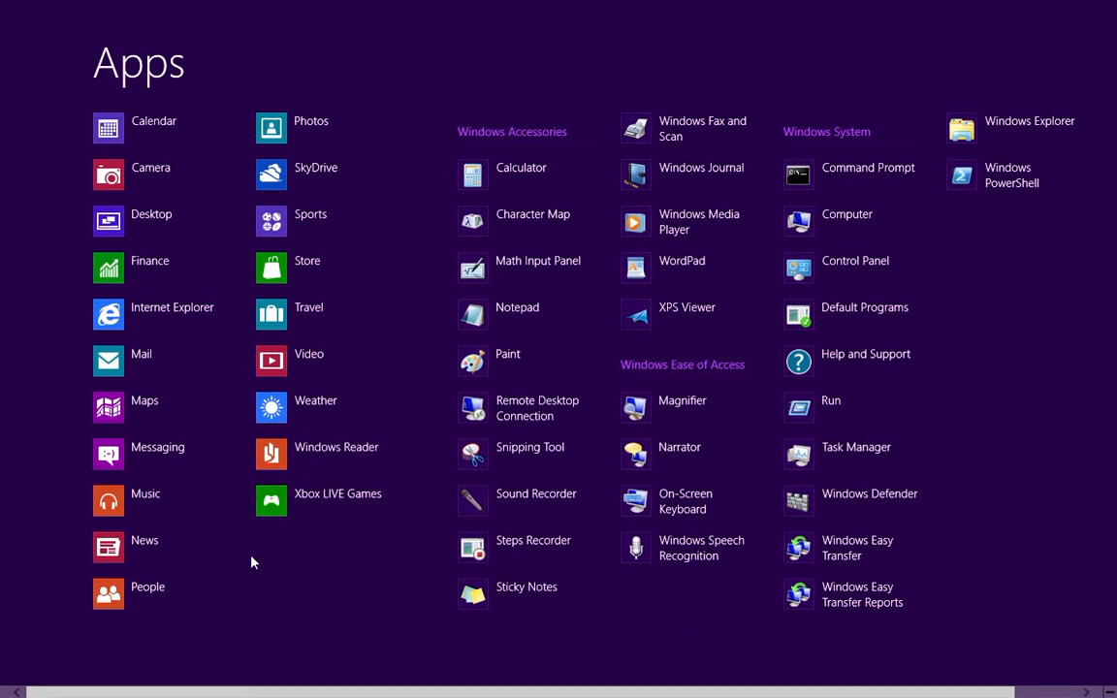
mouse_move(307, 268)
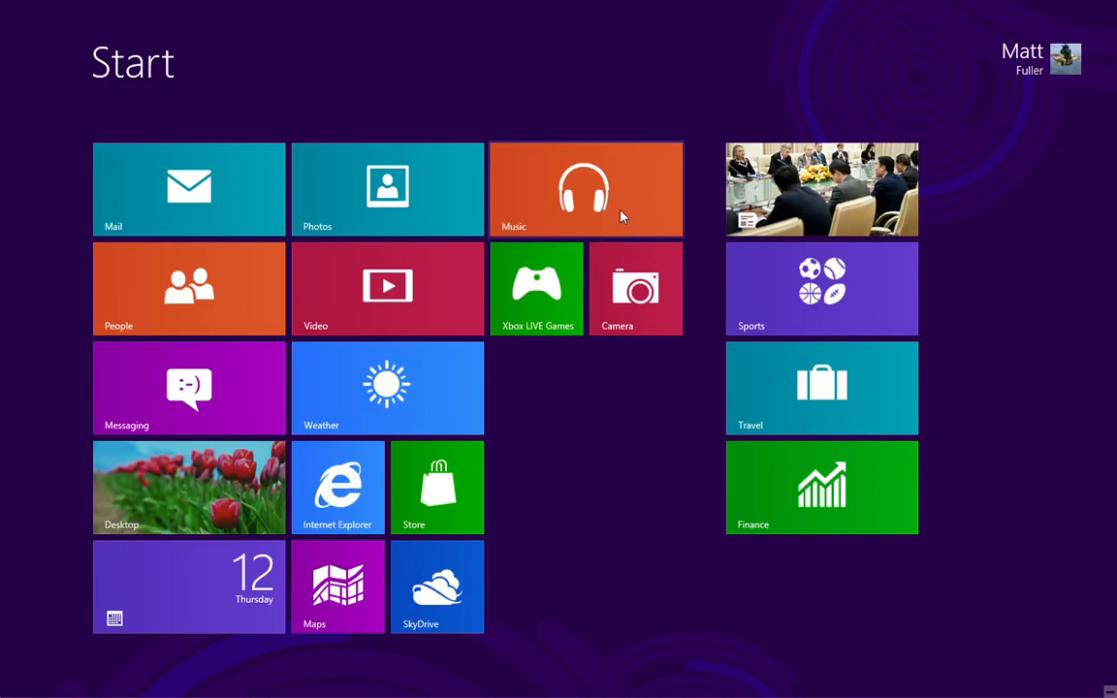
- Drag the Music tile below the Xbox LIVE Games and Camera tiles
drag(586, 189, 603, 444)
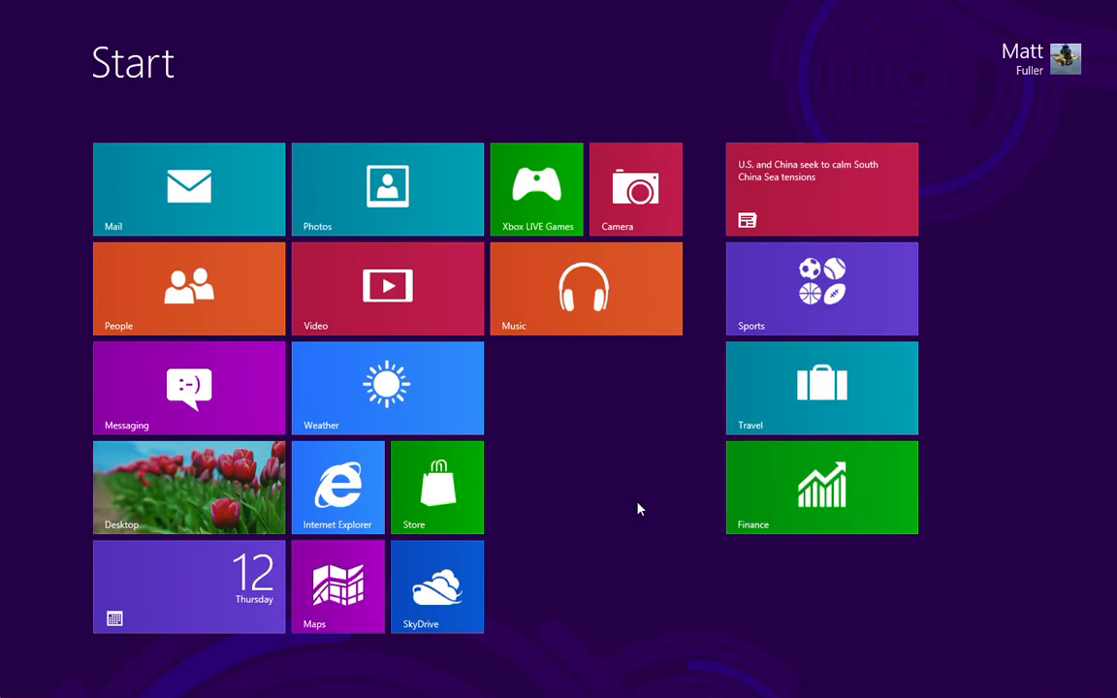
mouse_move(1009, 147)
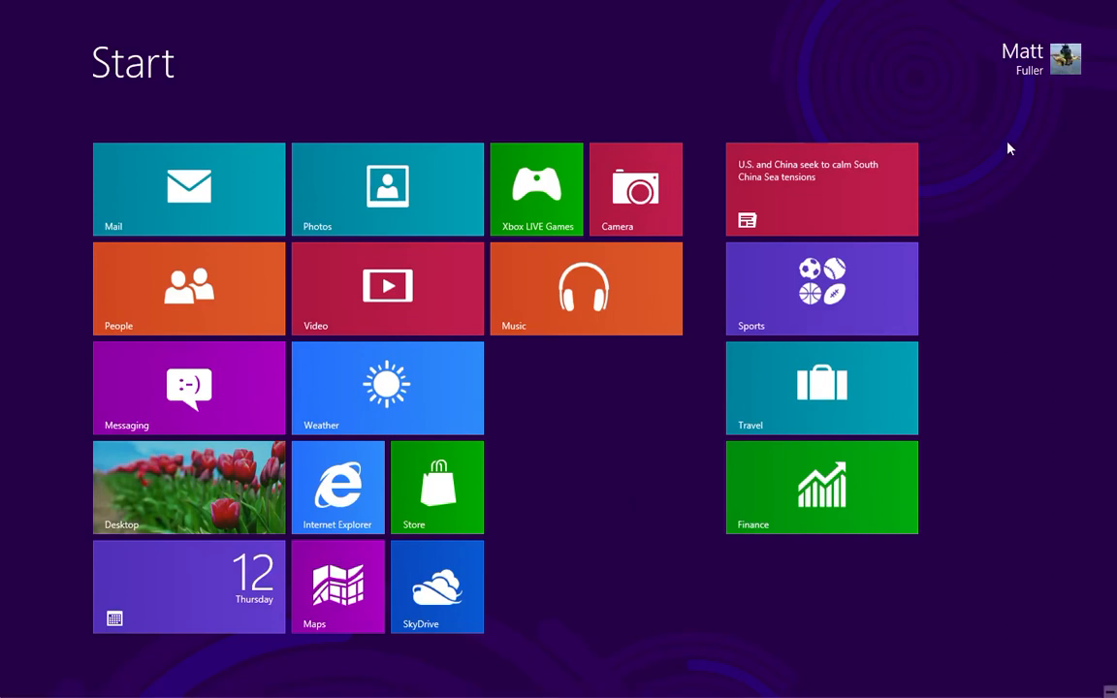
mouse_move(1115, 90)
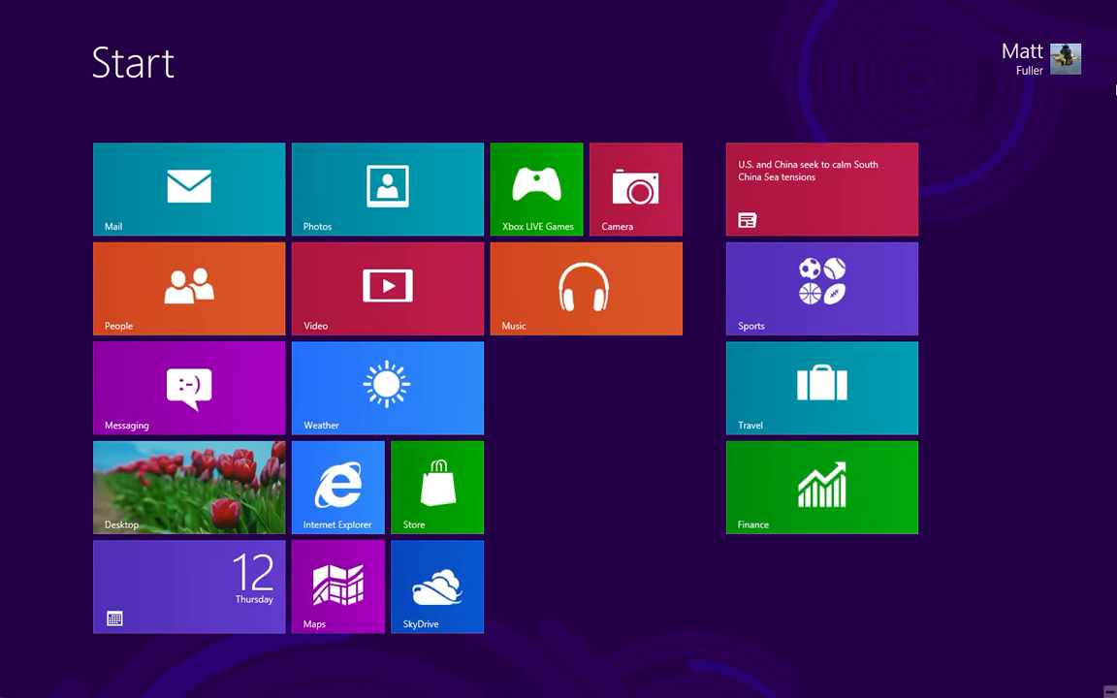